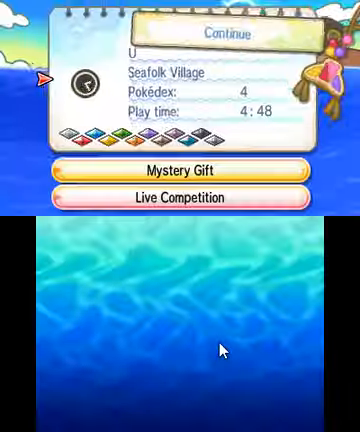
{"action": "left_click", "coordinate": [228, 36]}
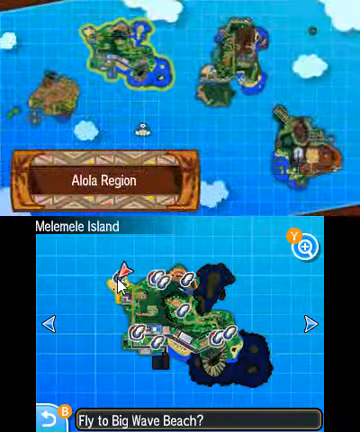
{"action": "left_click", "coordinate": [180, 410]}
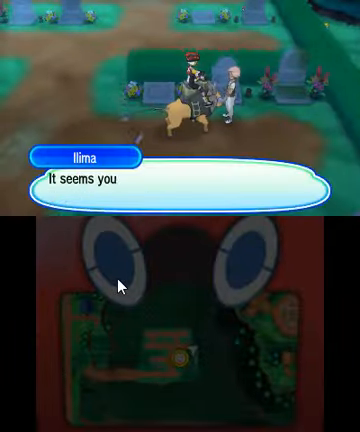
{"action": "left_click", "coordinate": [180, 184]}
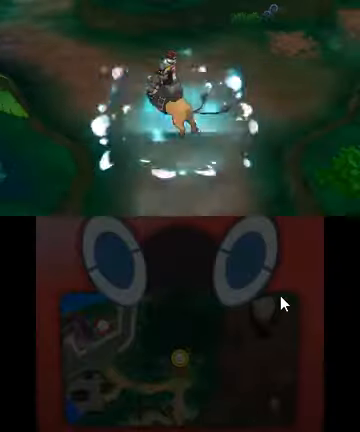
{"action": "left_click", "coordinate": [284, 300]}
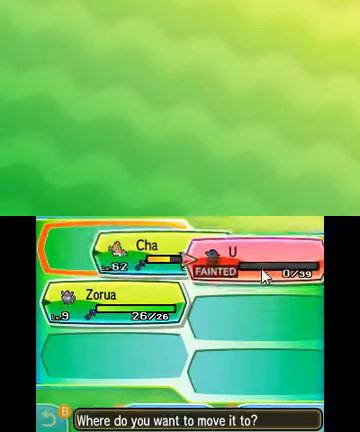